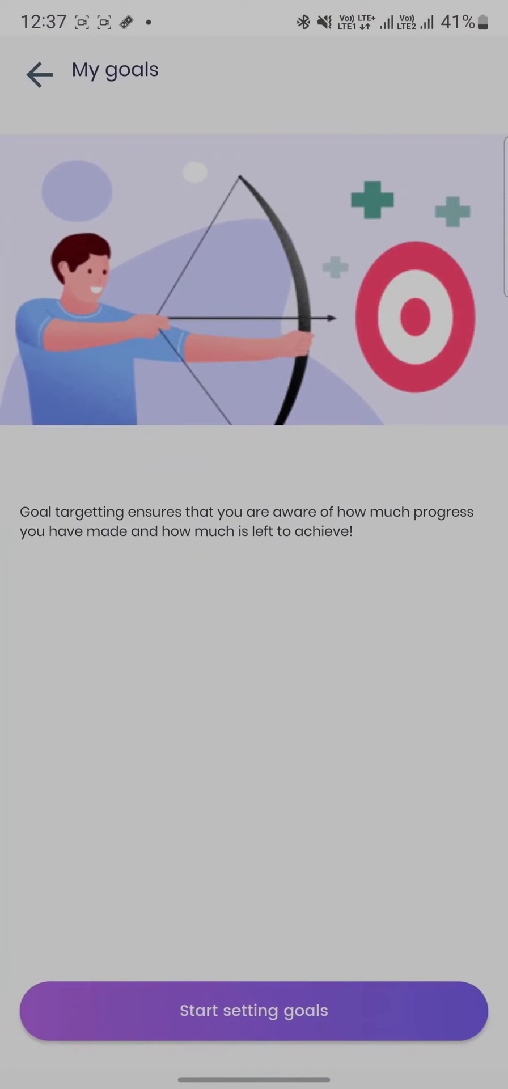
Enter current weight 63 kg, target weight 60 kg and a 0.5 kg/week loss rate
left_click(254, 1011)
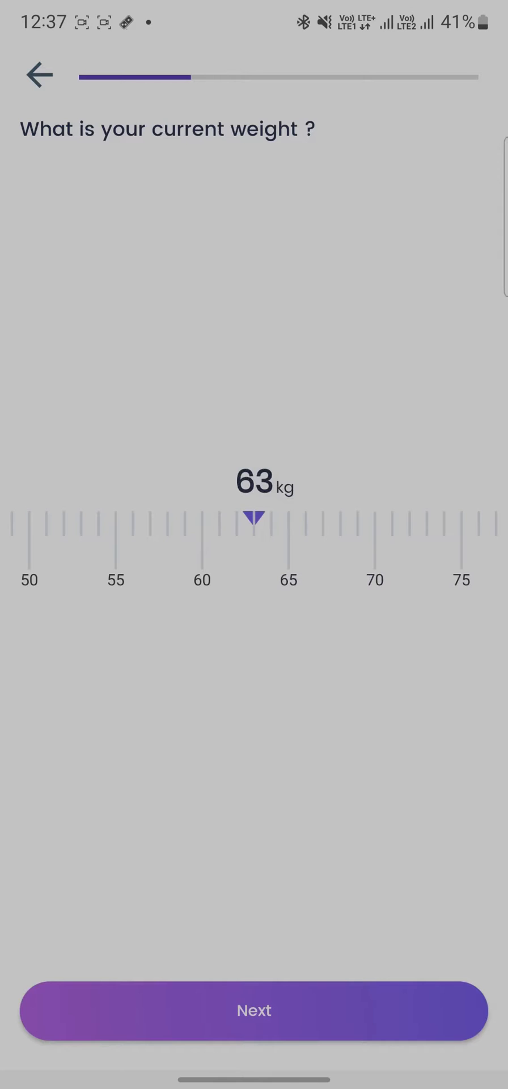
left_click(254, 1011)
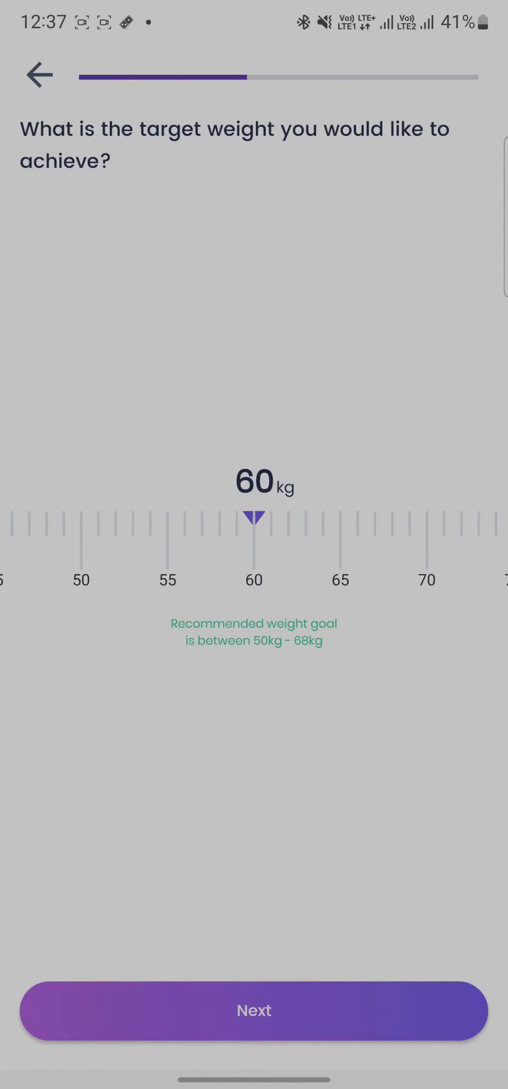
left_click(254, 1011)
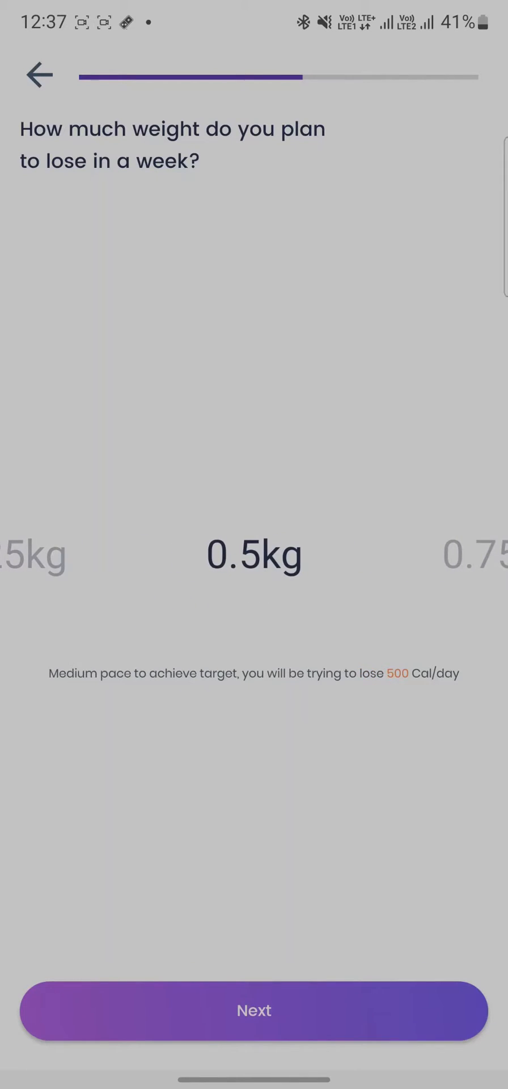
left_click(254, 1011)
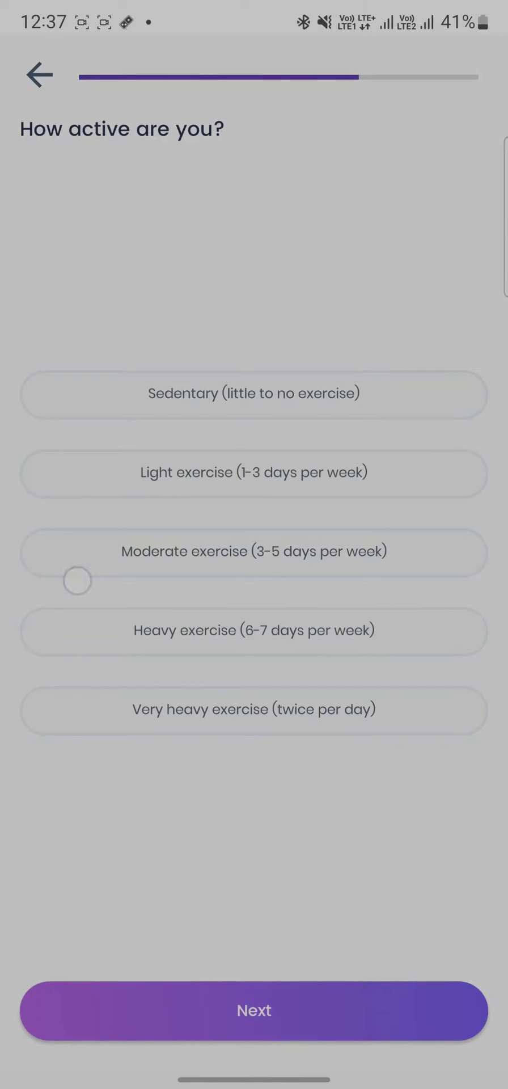
Choose an activity level, Thyroid condition and 6500 daily steps, then save the goals
left_click(254, 1010)
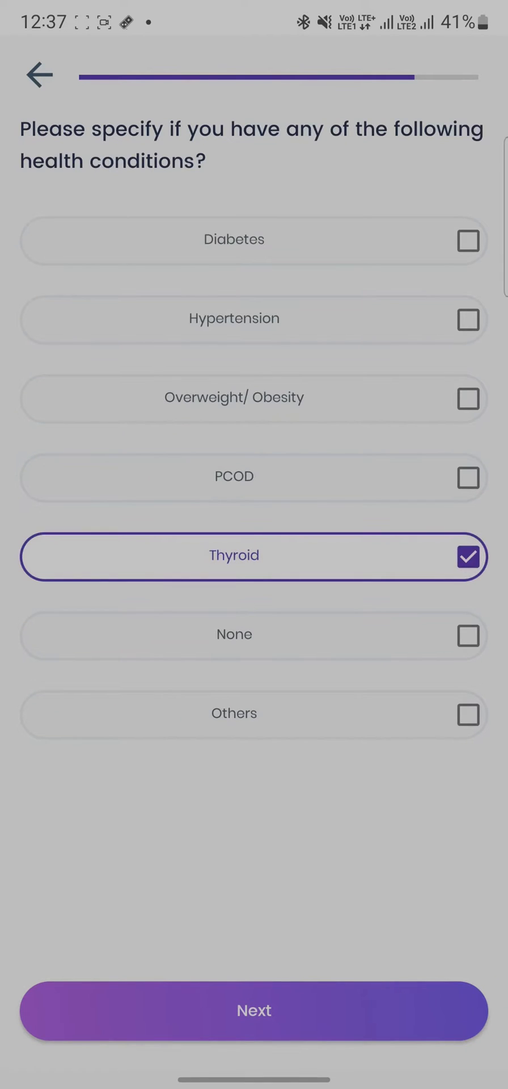
left_click(253, 1011)
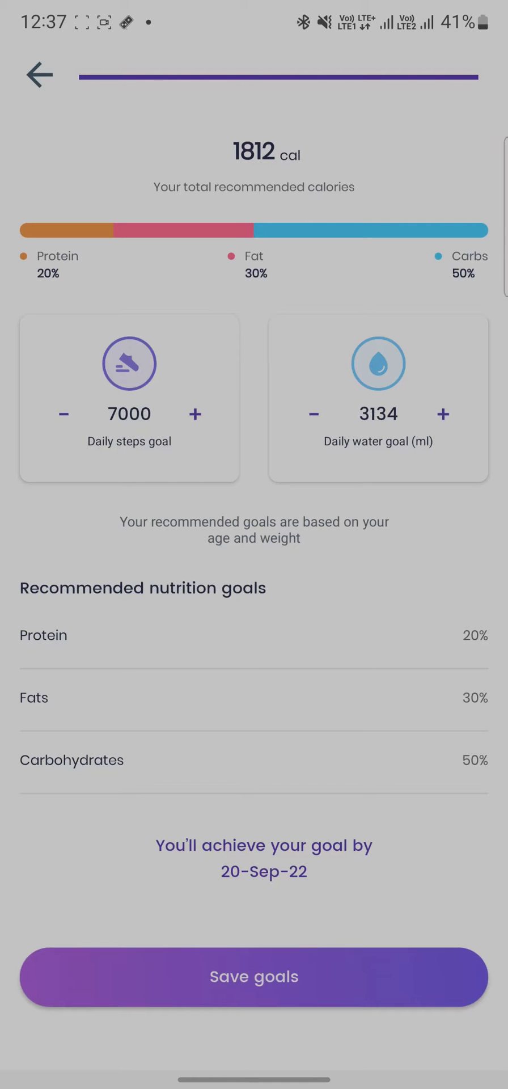
left_click(63, 414)
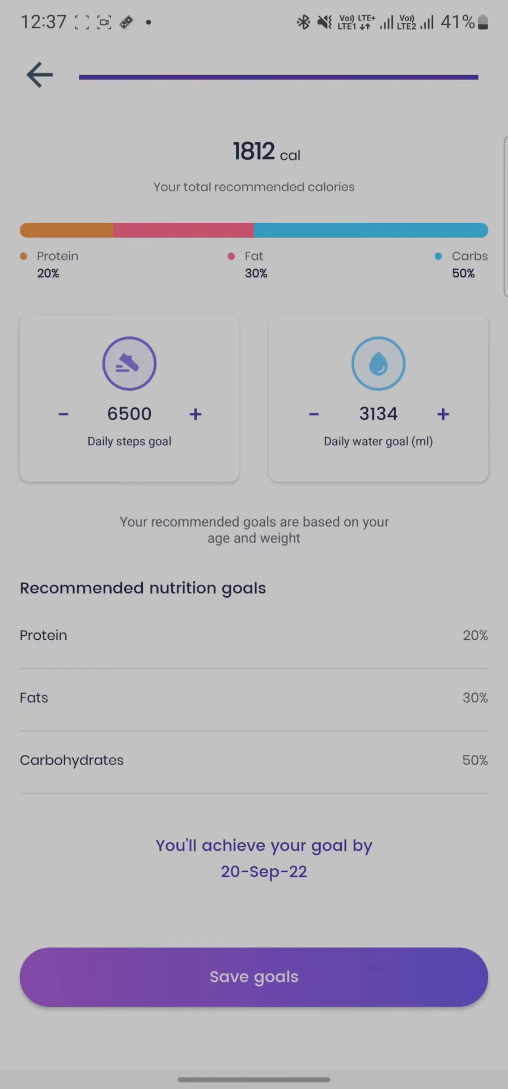
left_click(254, 977)
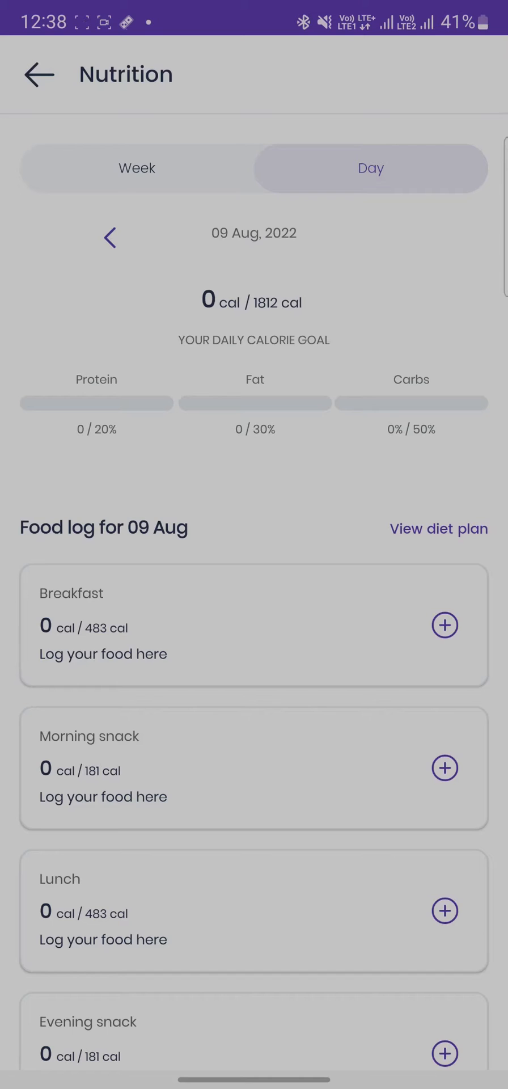
In the weekly view, log a recently added food as Monday 1 August's morning snack
left_click(136, 167)
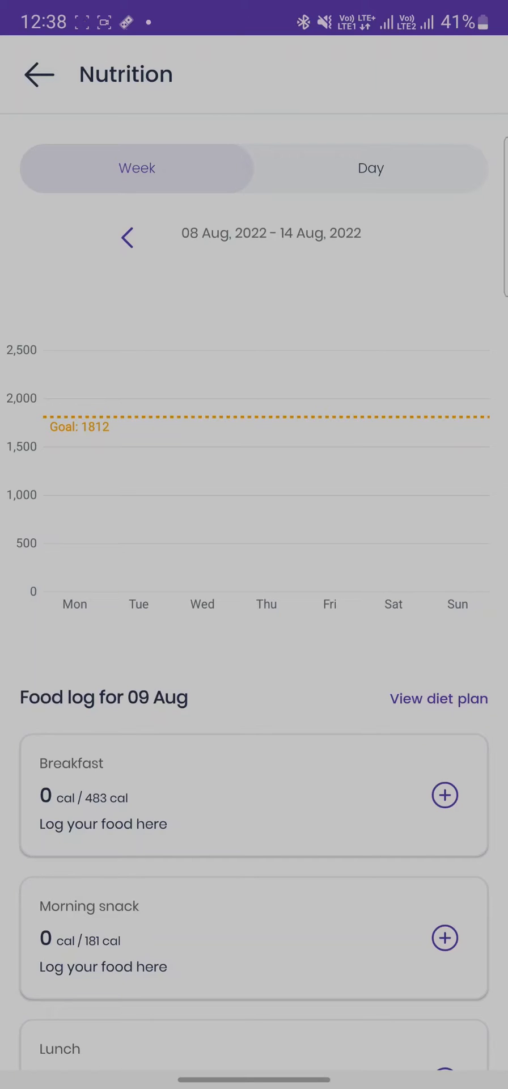
left_click(127, 237)
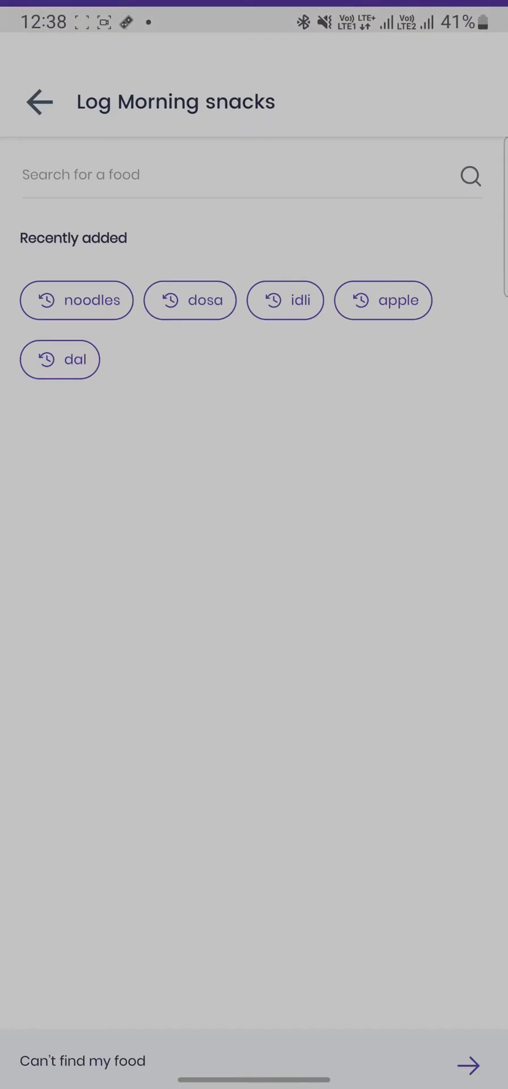
left_click(285, 300)
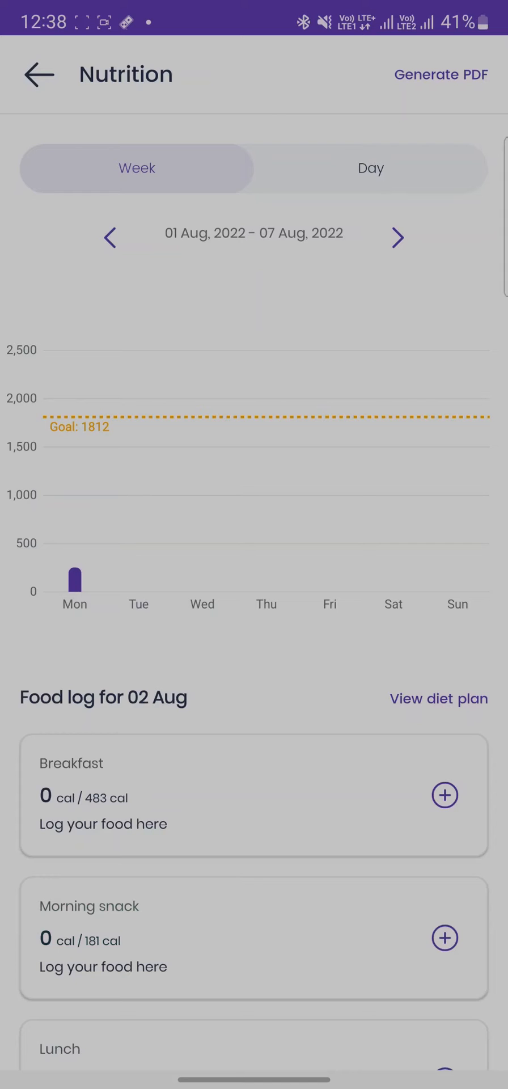
Switch to the daily nutrition view and step back to 07 Aug
left_click(398, 238)
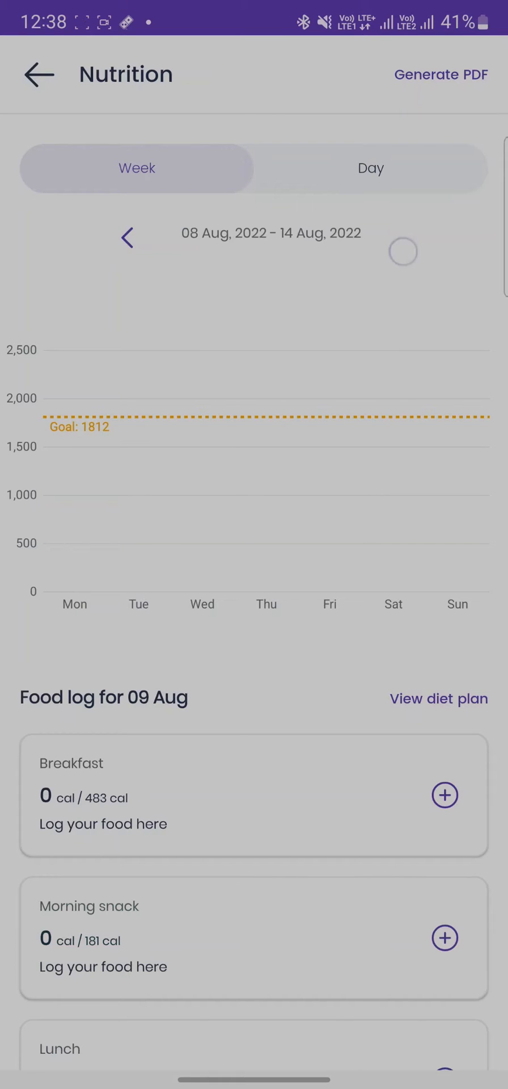
left_click(371, 168)
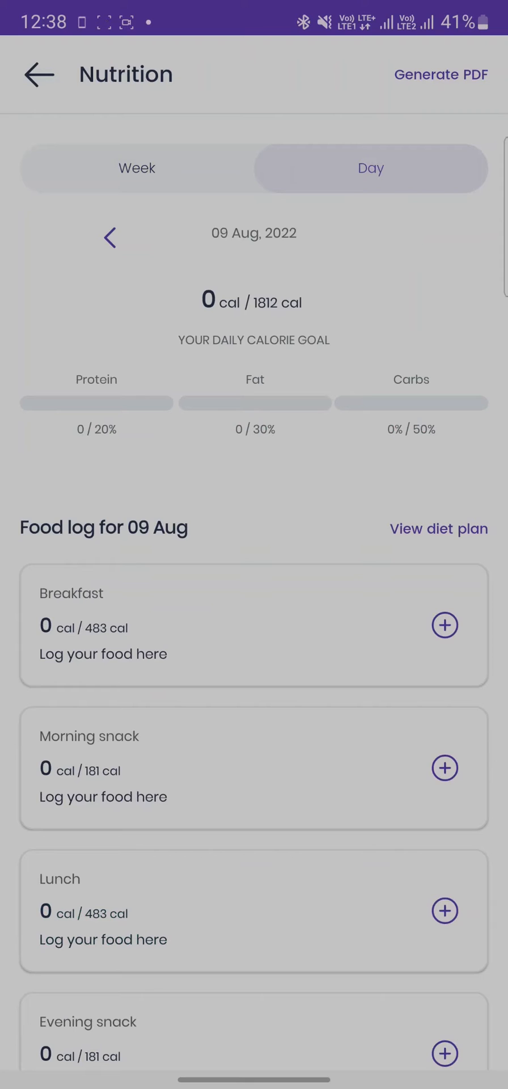
left_click(109, 237)
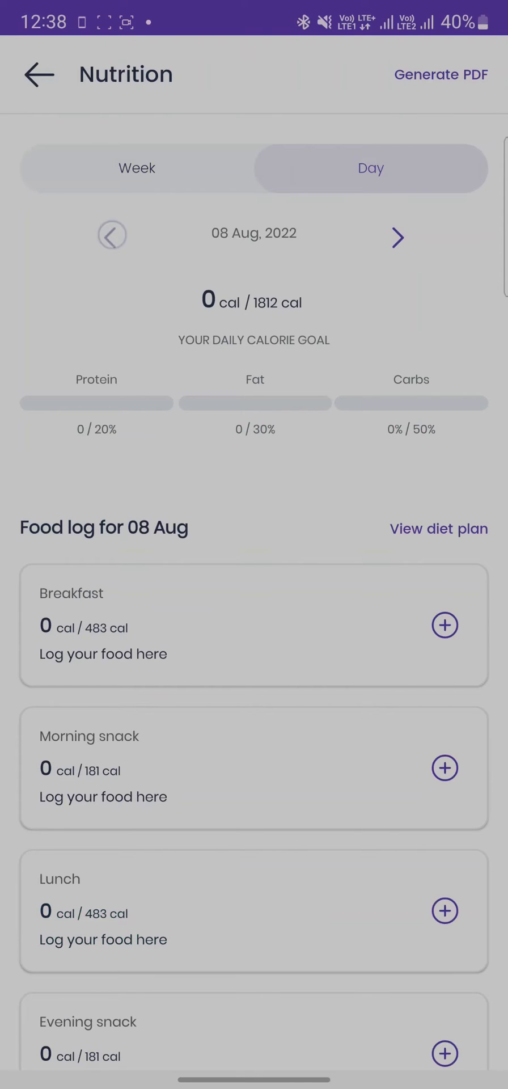
left_click(111, 235)
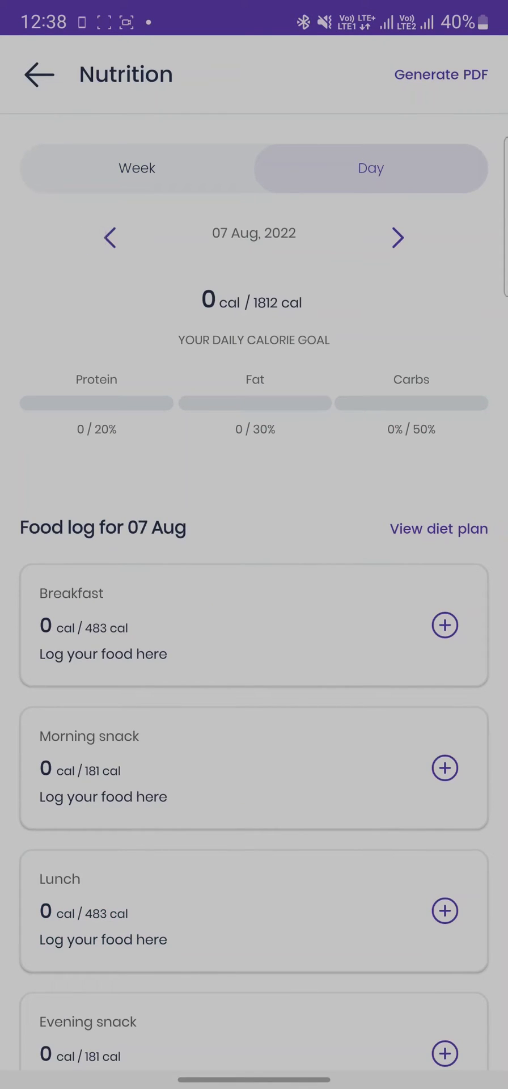
Log dal for breakfast and a medium dosa as the 07 Aug morning snack
left_click(446, 625)
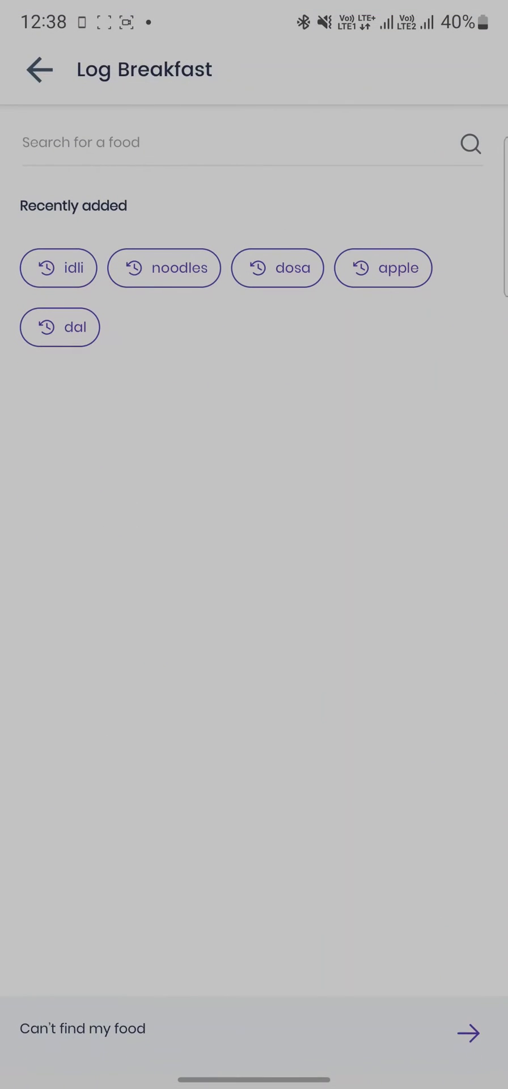
left_click(59, 327)
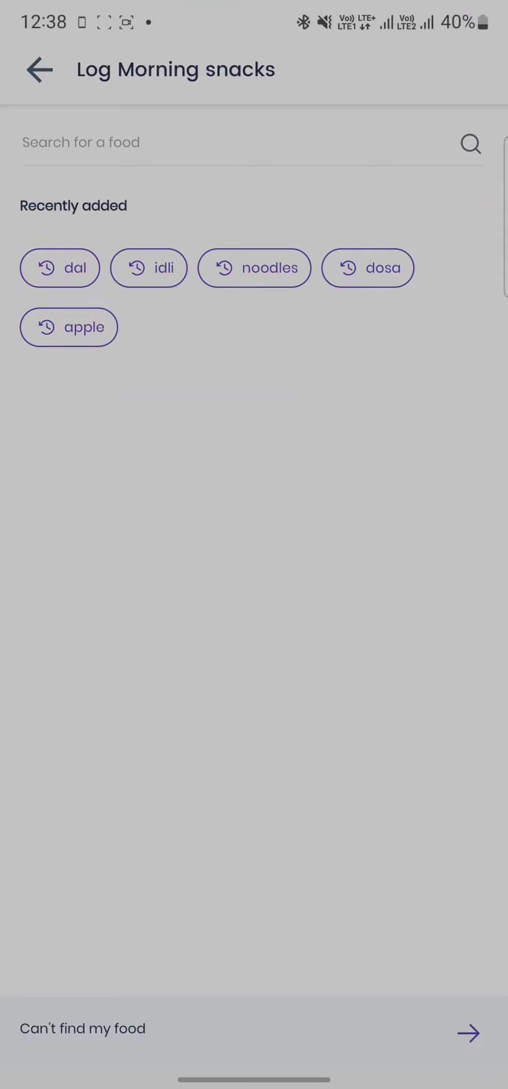
left_click(368, 268)
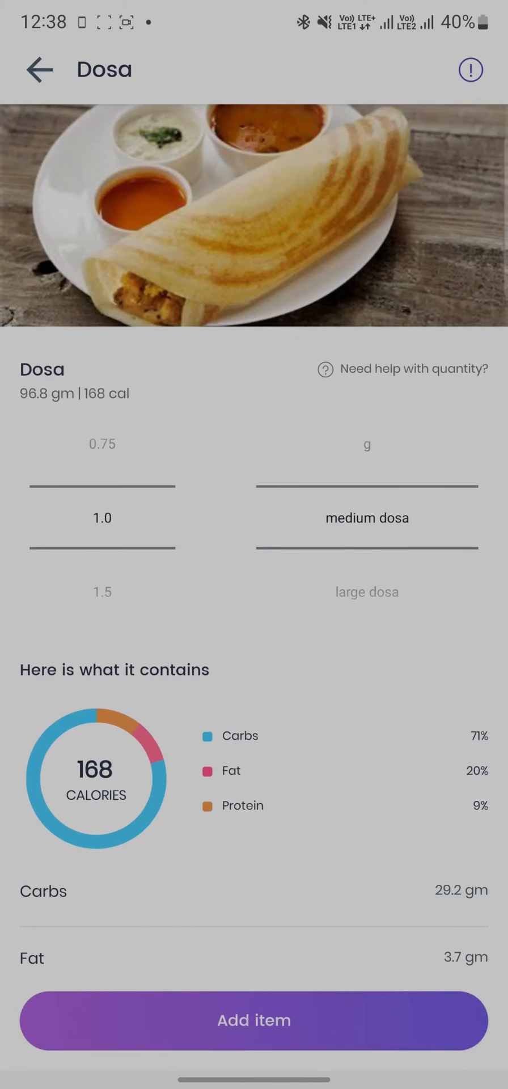
left_click(254, 1021)
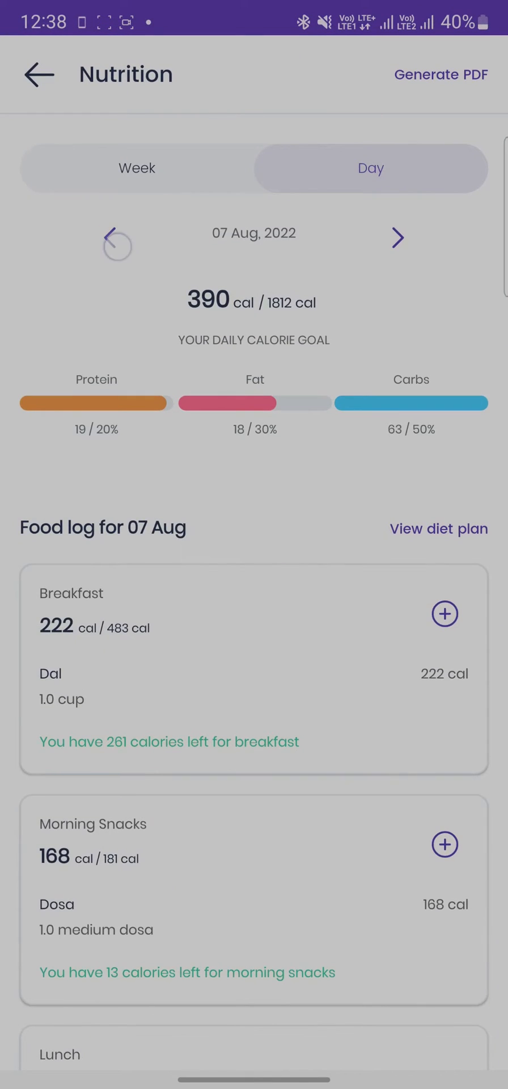
left_click(444, 613)
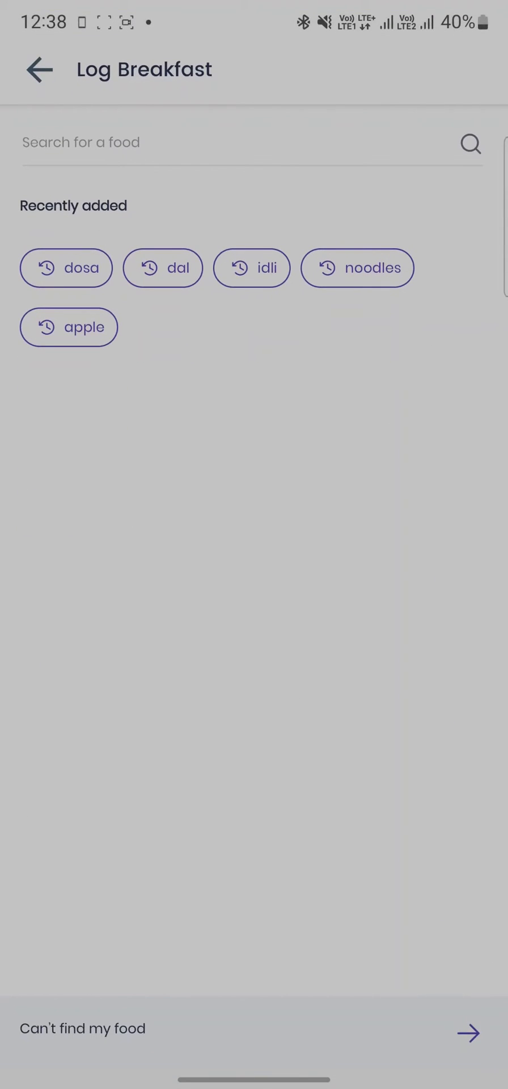
Search for 'orange' and log it (69 cal) as 06 Aug breakfast
type("o")
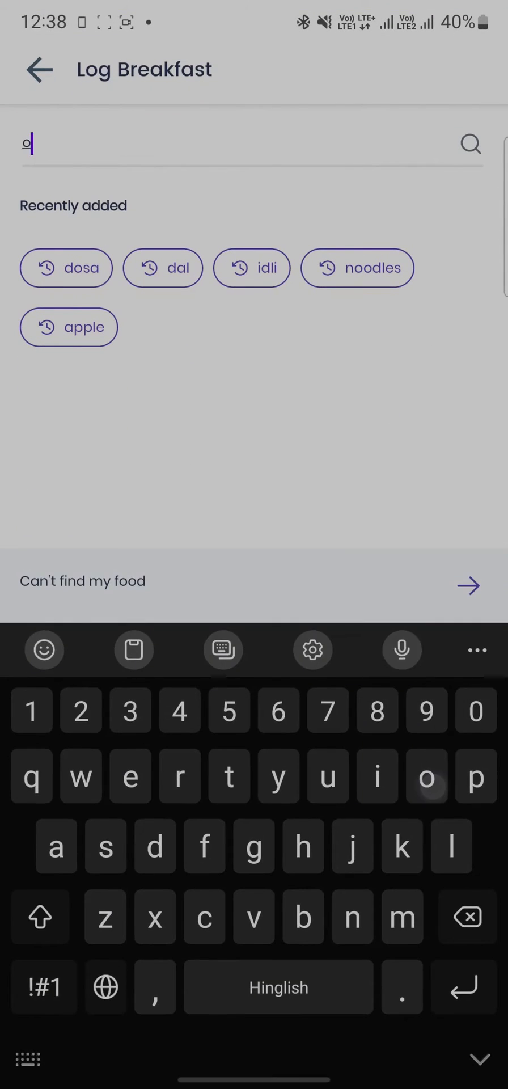
type("ran")
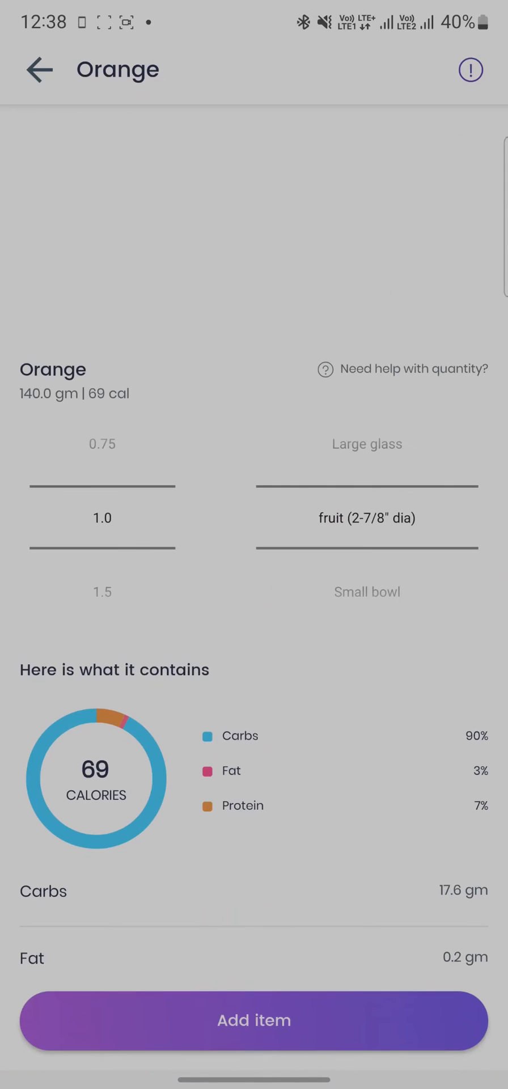
left_click(253, 1021)
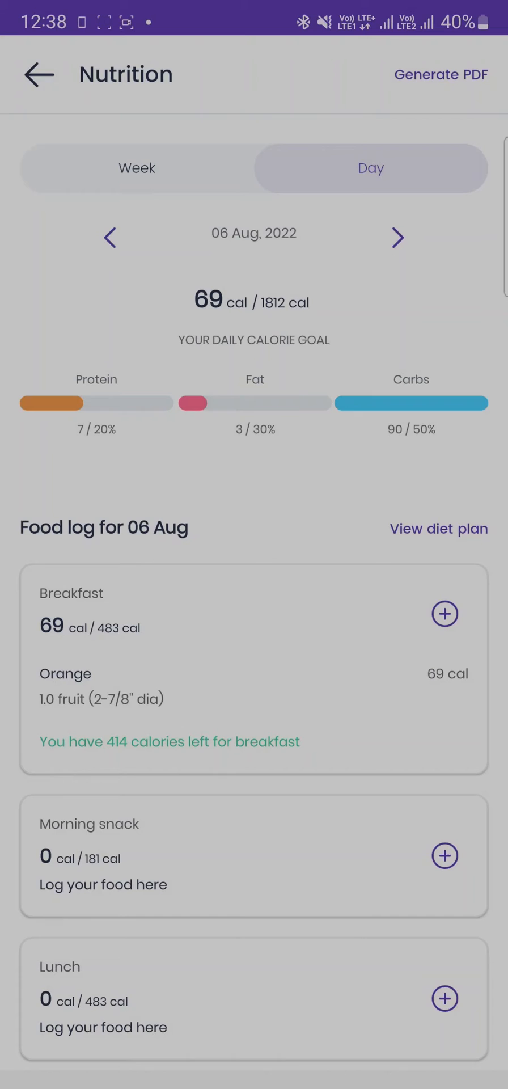
left_click(445, 856)
type("rice")
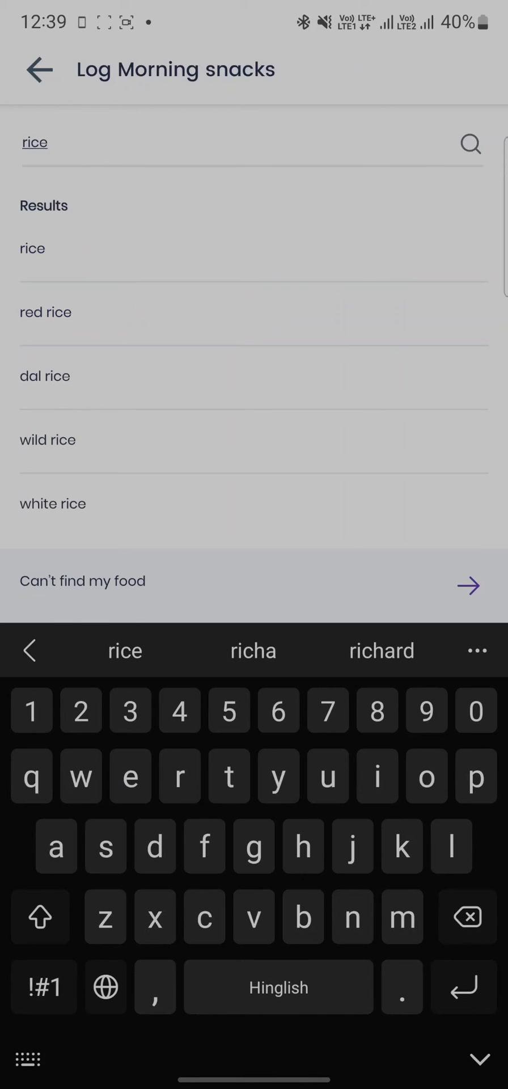
Log plain rice as the 06 Aug morning snack and idli as 05 Aug breakfast
left_click(32, 248)
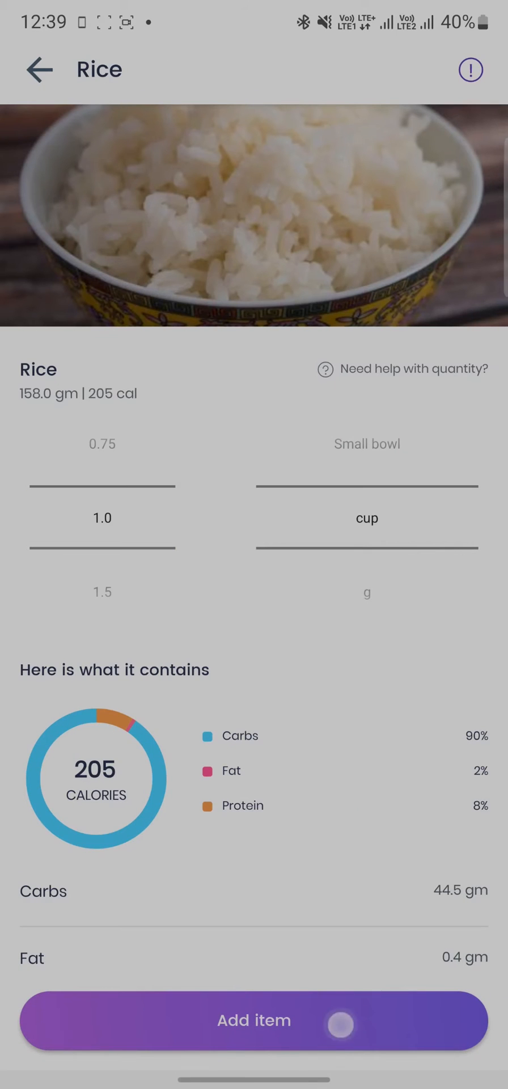
left_click(254, 1022)
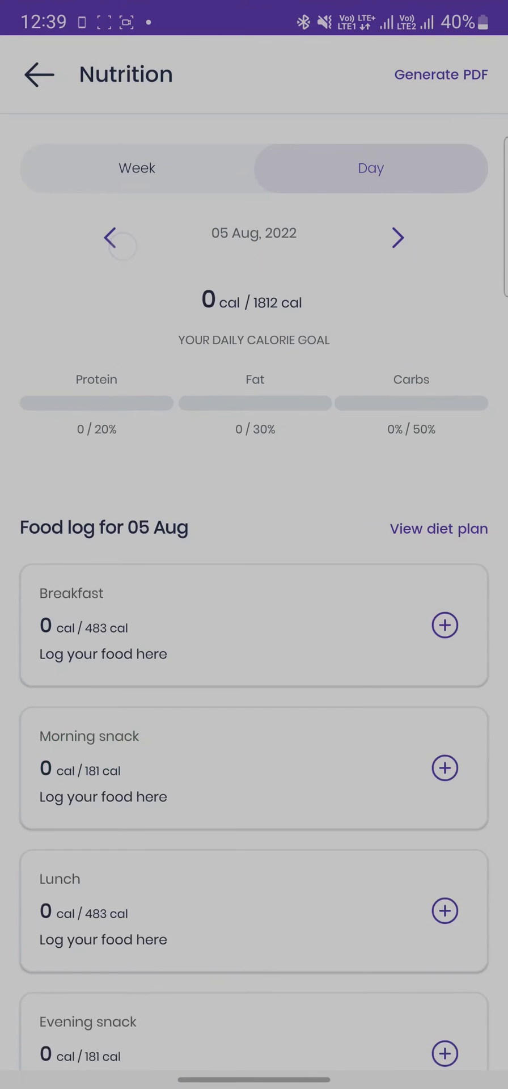
left_click(444, 625)
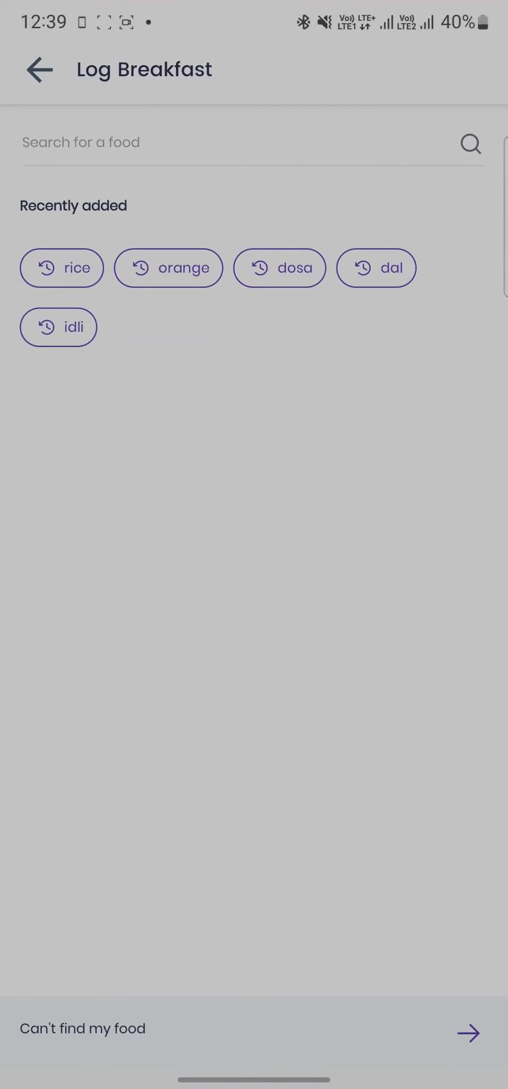
left_click(40, 68)
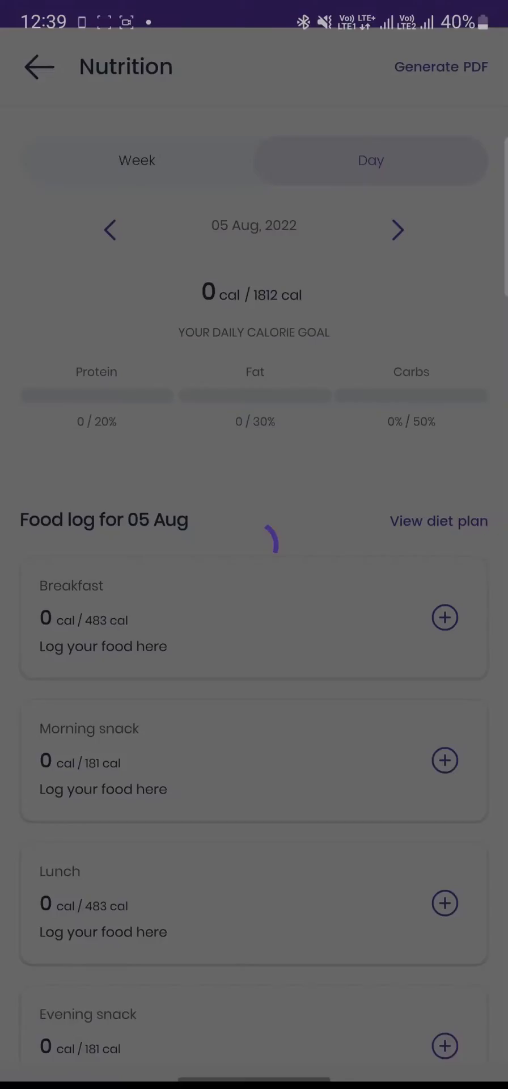
Search for 'noodles' and log them as the 05 Aug morning snack, totalling 254 cal
left_click(444, 760)
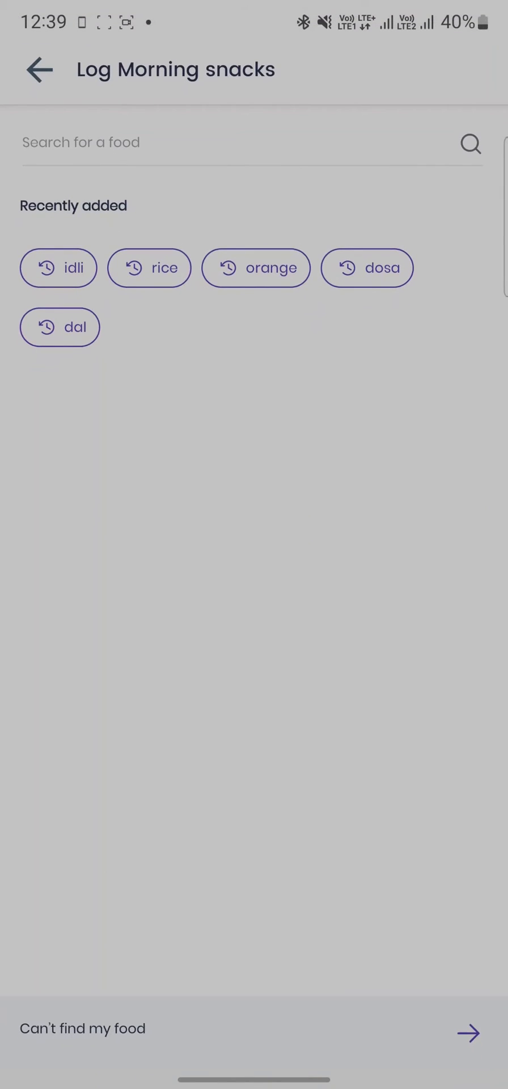
type("n")
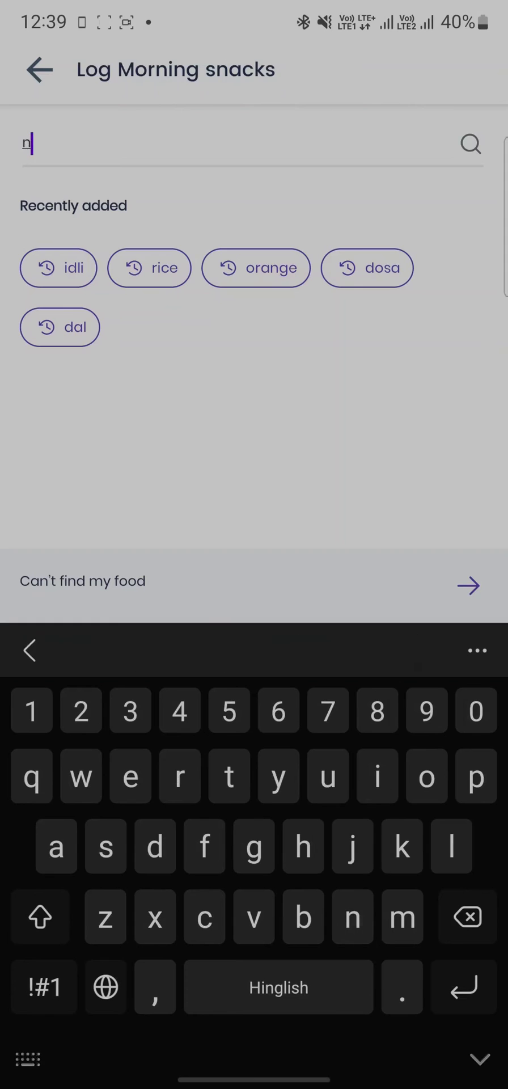
type("oodles")
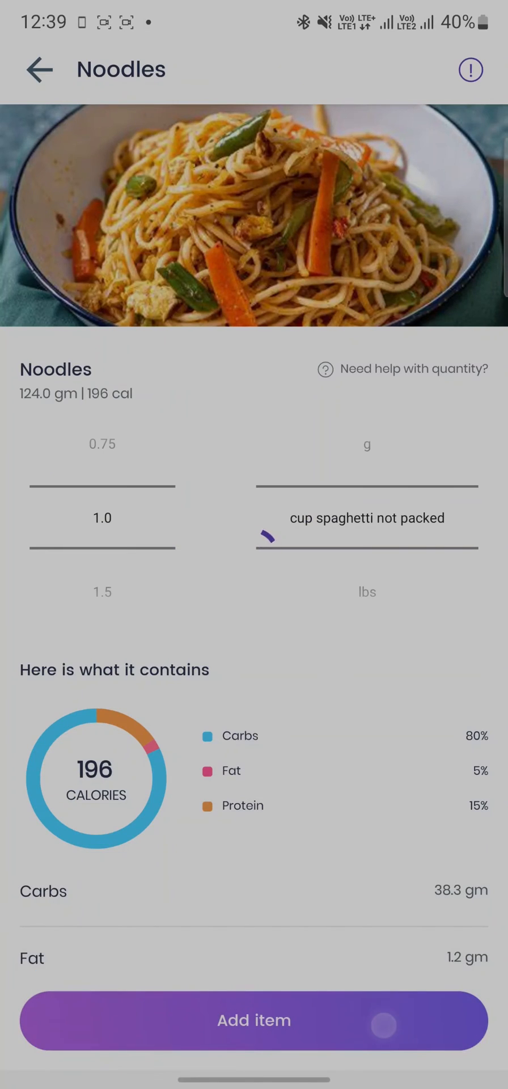
left_click(254, 1021)
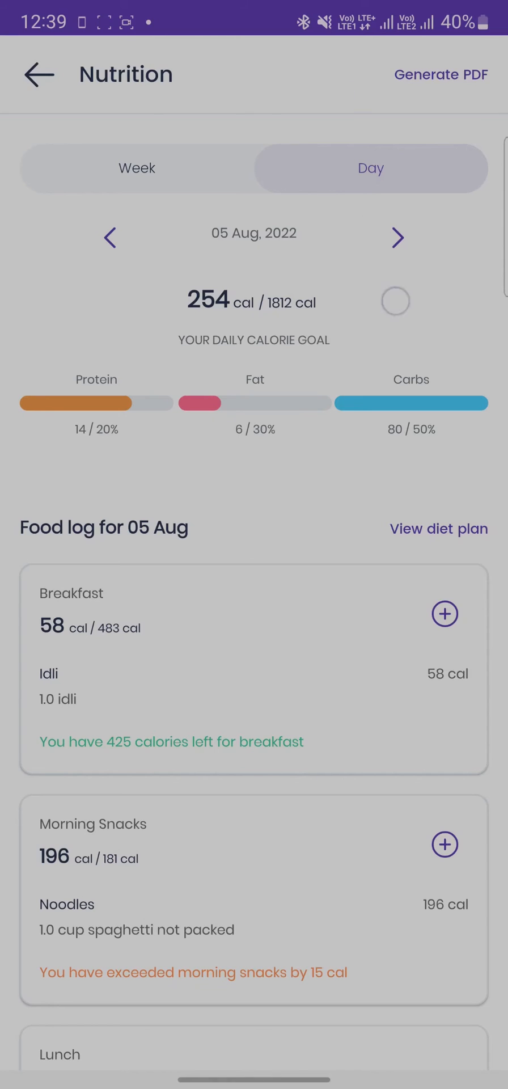
Show the 01–07 Aug weekly chart and generate its 7-day nutrition PDF report
left_click(136, 168)
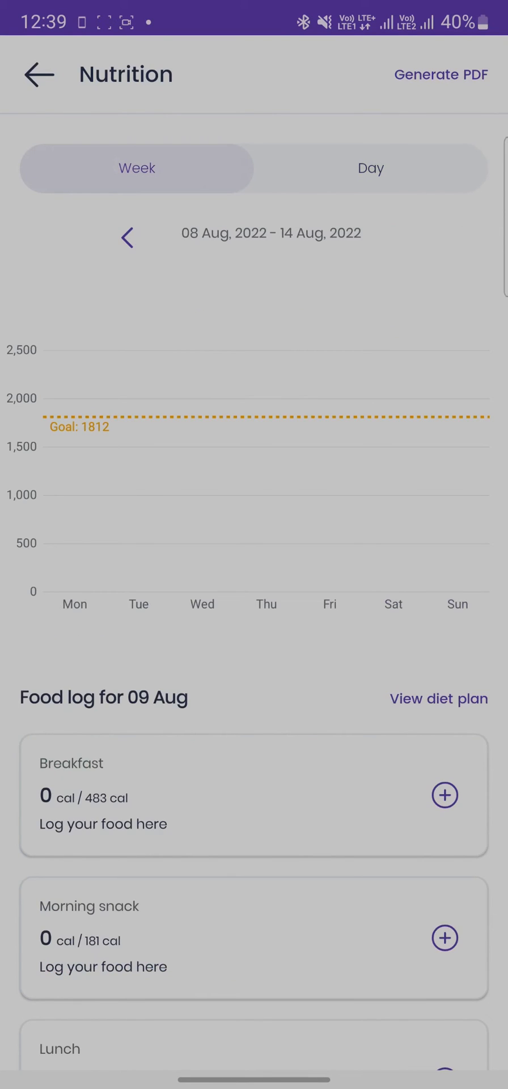
left_click(127, 237)
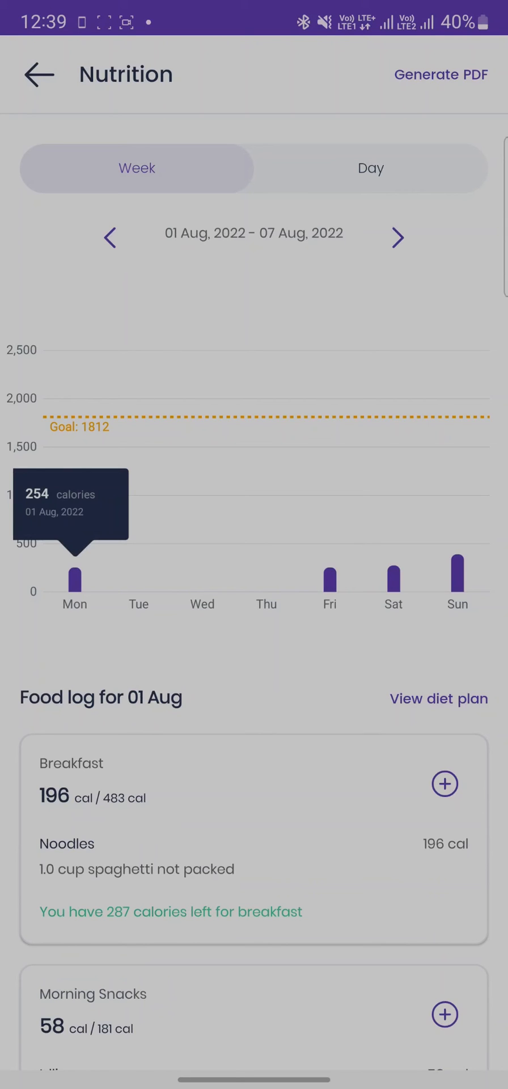
left_click(441, 74)
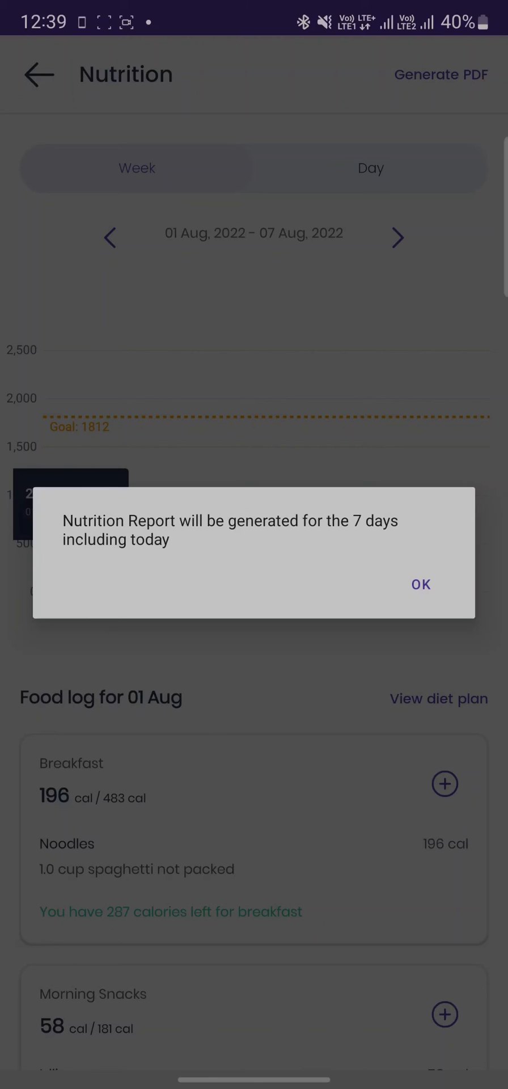
left_click(421, 584)
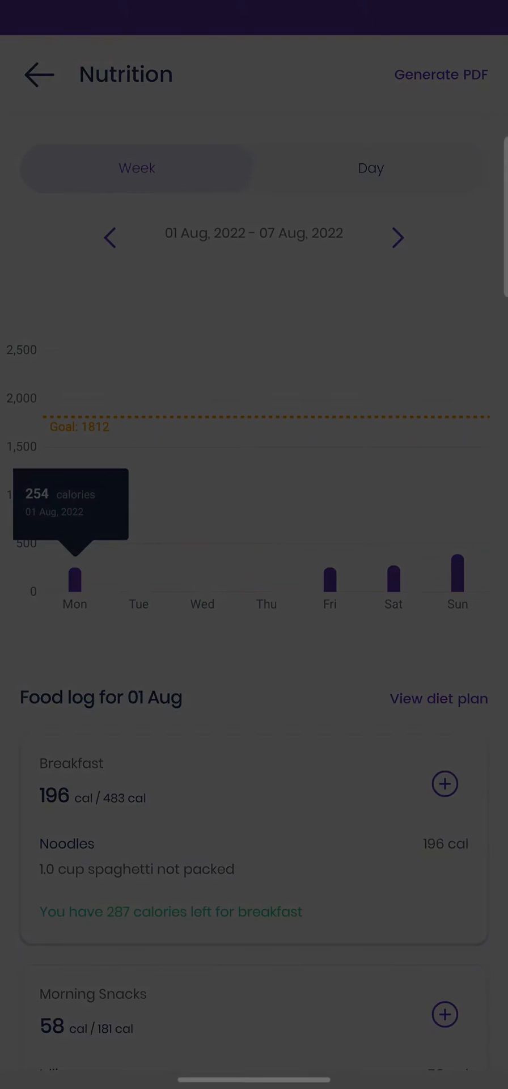
left_click(441, 74)
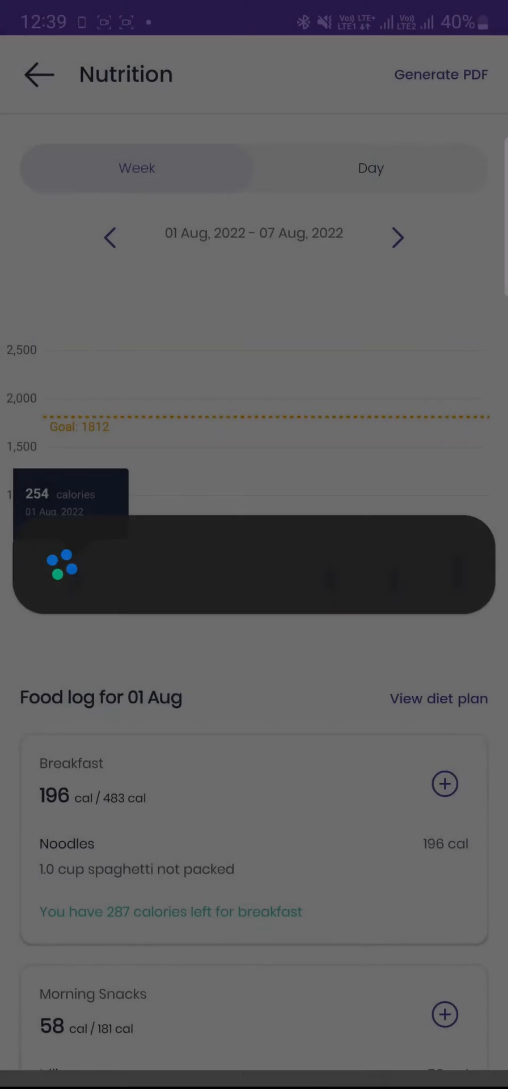
Open the report in the PDF viewer and scroll to the Aug 5–7 table (253, 274, 389 kcal)
left_click(441, 74)
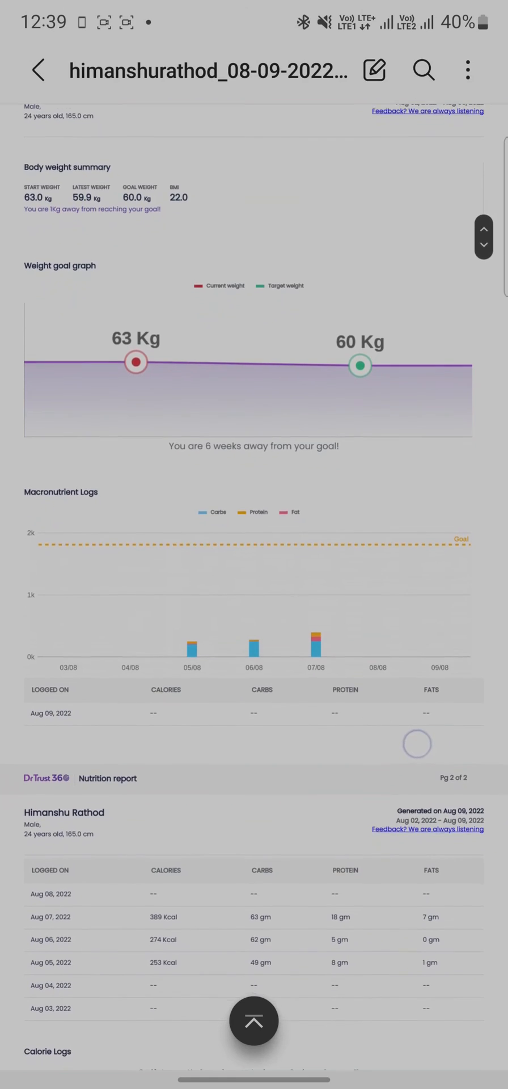
scroll("down", 3)
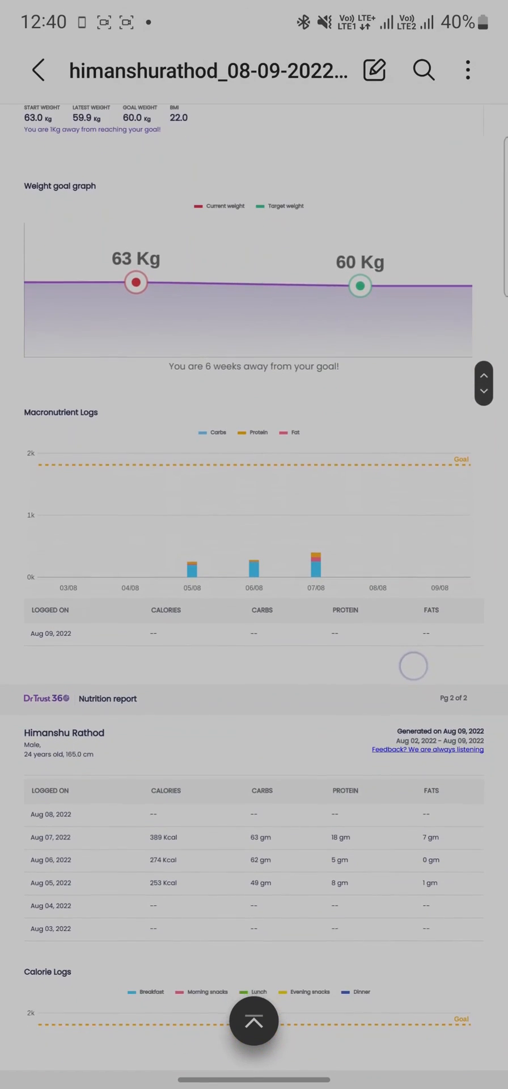